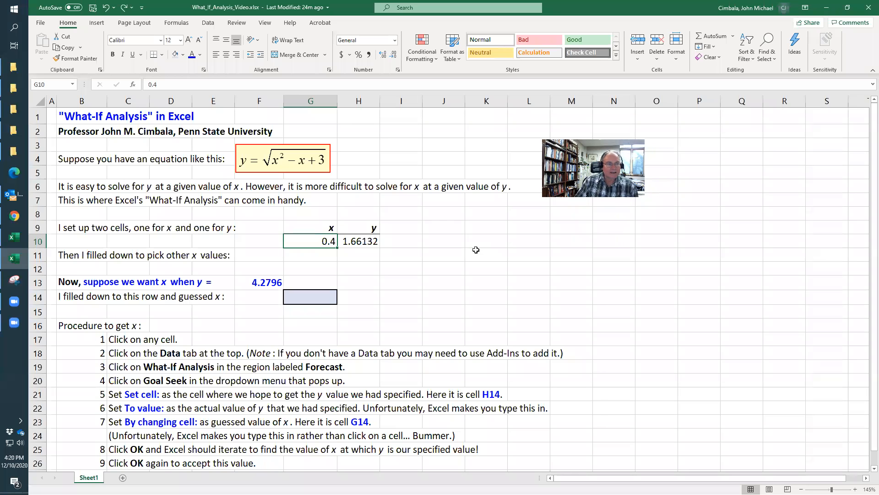
pyautogui.moveTo(370, 148)
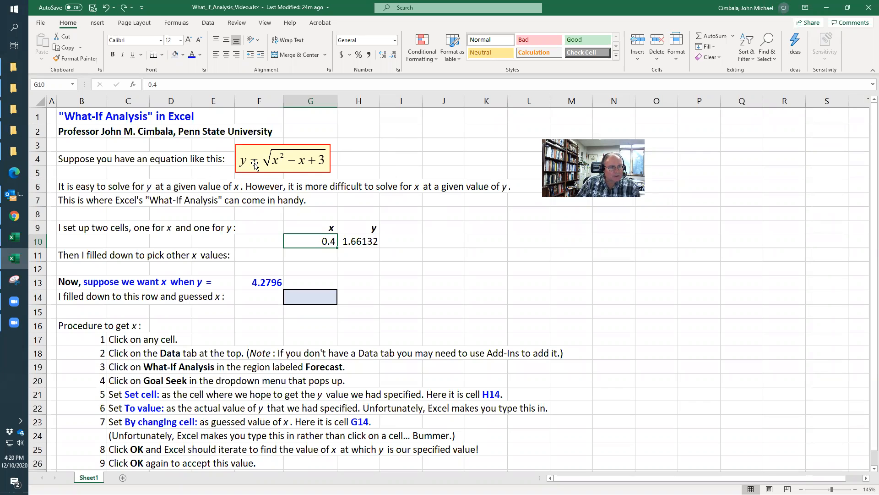
pyautogui.moveTo(285, 170)
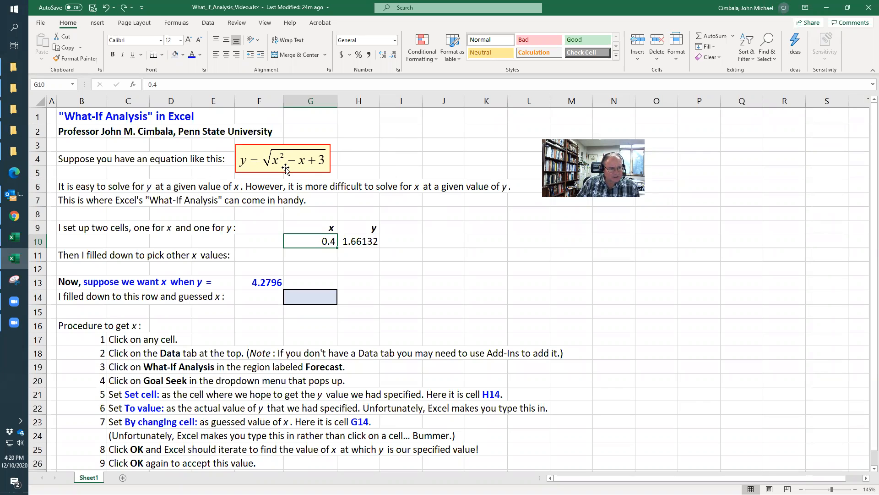
pyautogui.moveTo(156, 201)
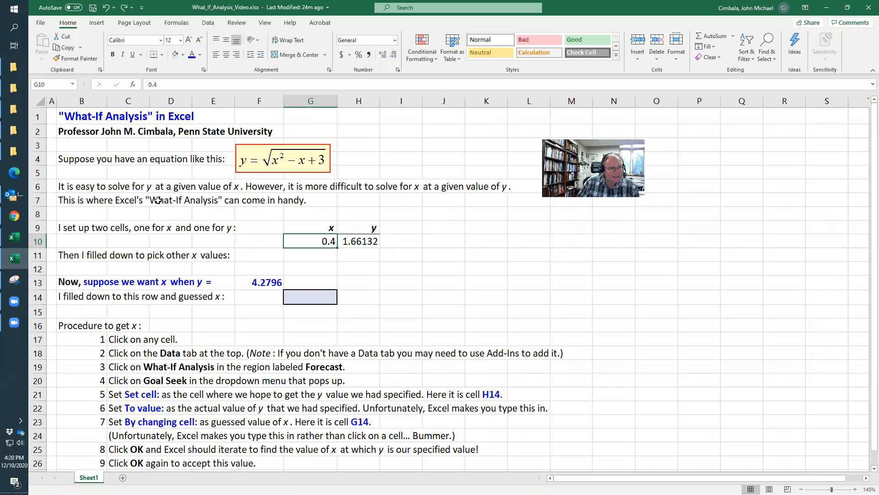
pyautogui.moveTo(256, 164)
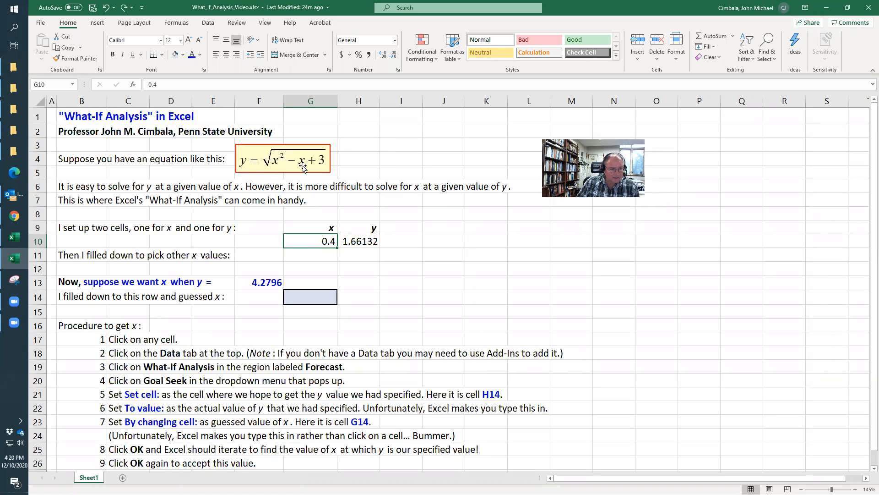
pyautogui.moveTo(247, 164)
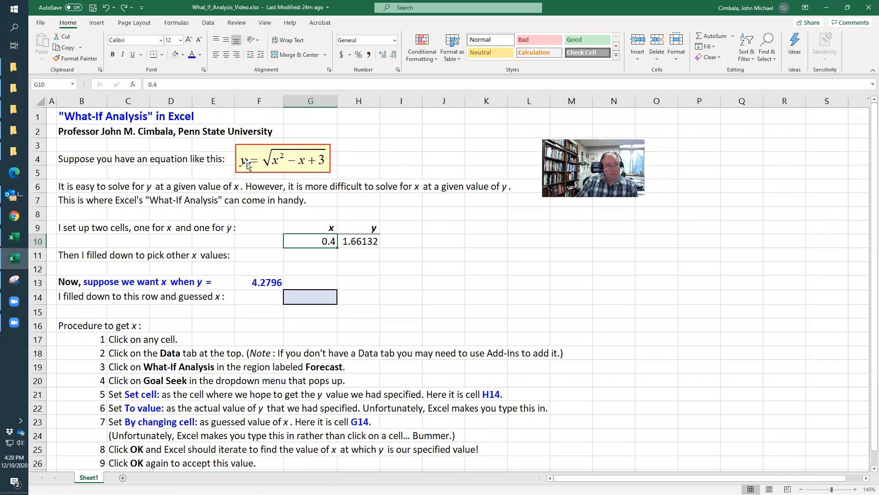
pyautogui.moveTo(307, 164)
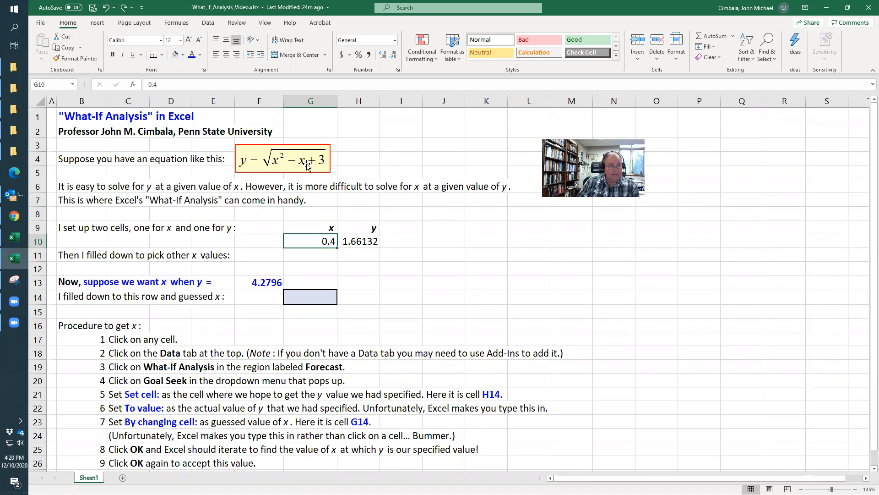
pyautogui.moveTo(287, 210)
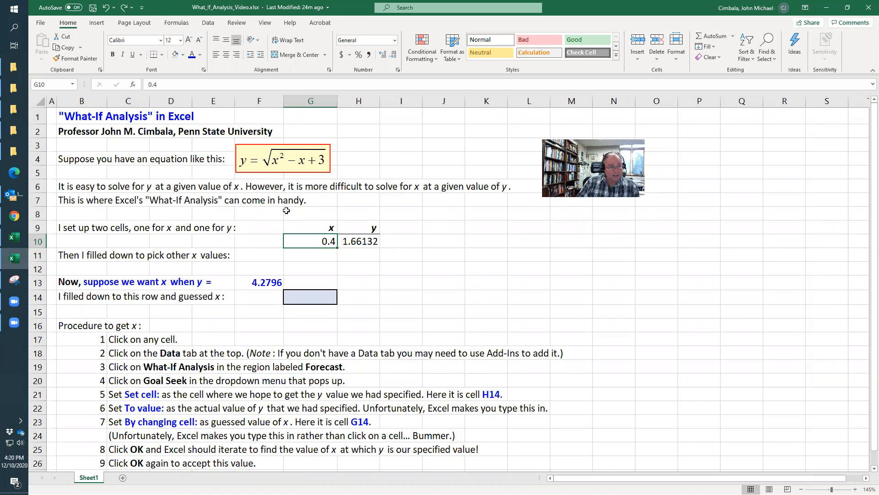
pyautogui.moveTo(244, 173)
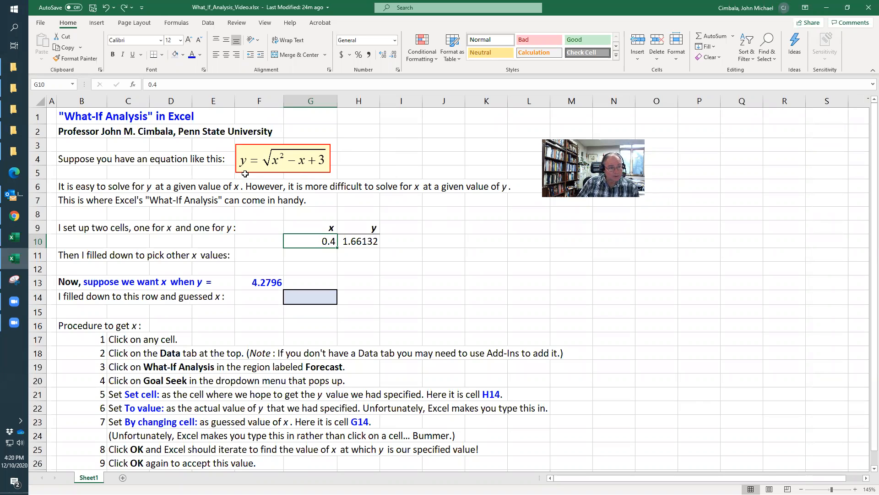
pyautogui.moveTo(181, 213)
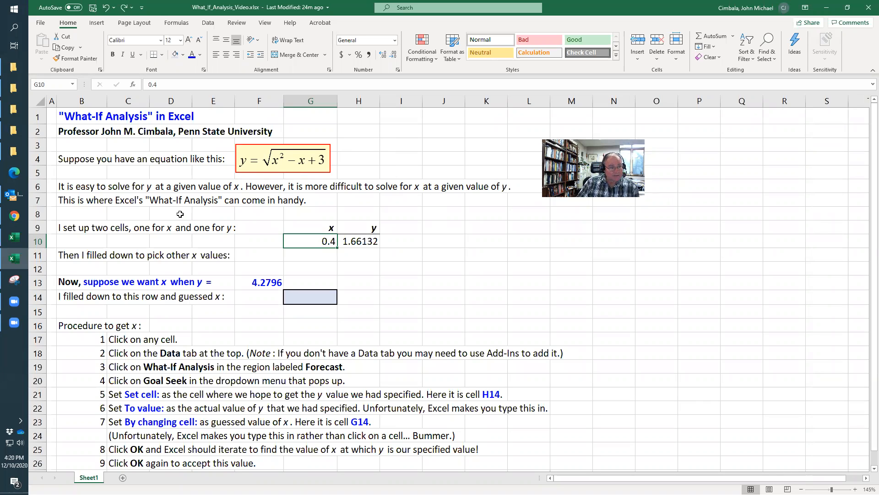
pyautogui.moveTo(215, 242)
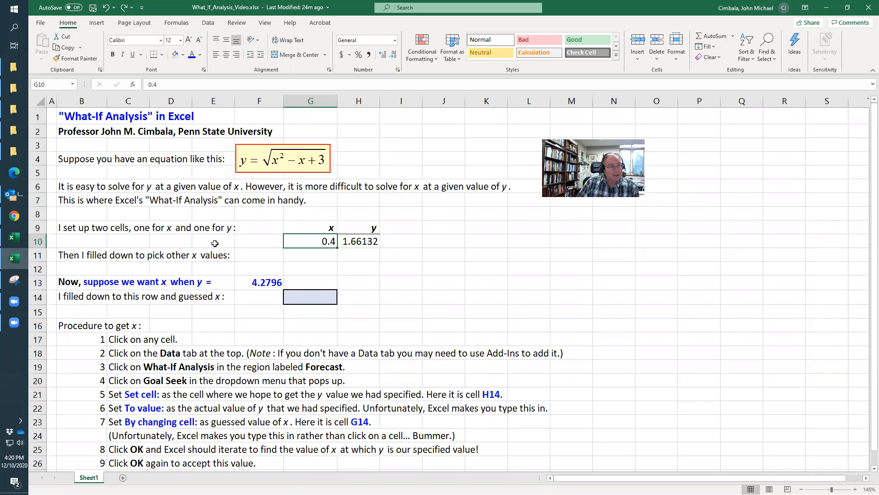
# Review the x/y header cells, the x value 0.4 and its y formula
pyautogui.click(311, 227)
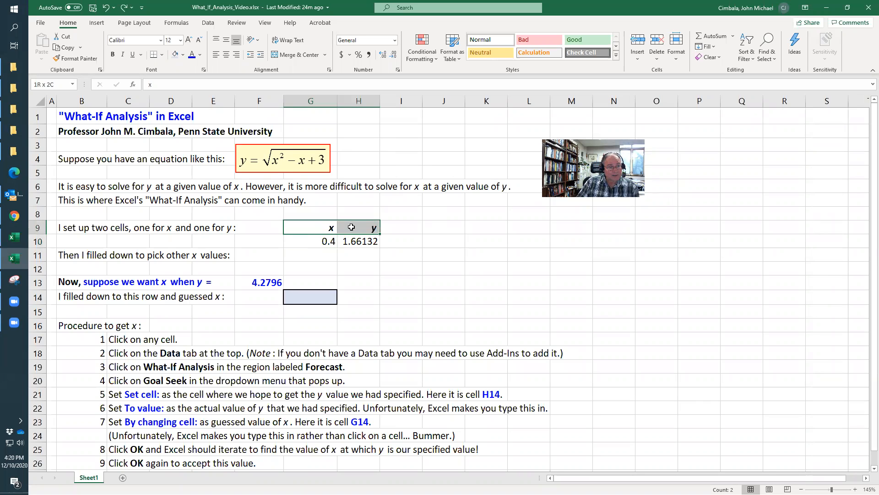
pyautogui.click(310, 241)
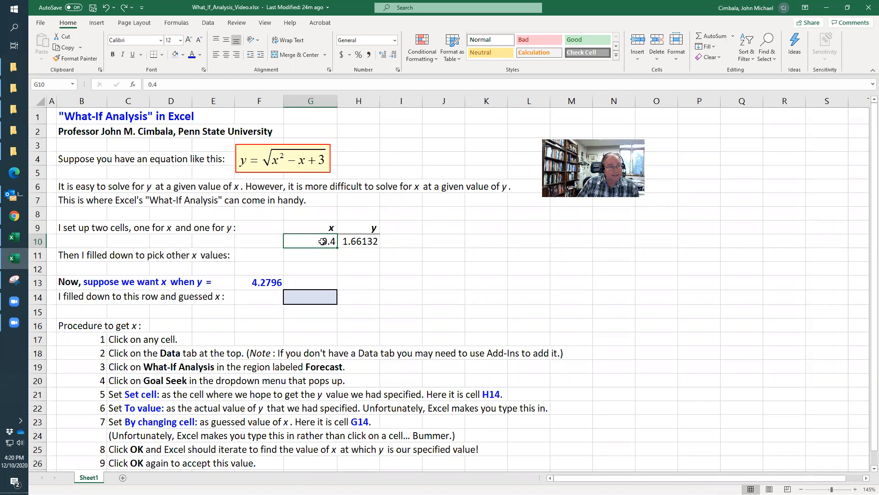
pyautogui.click(358, 241)
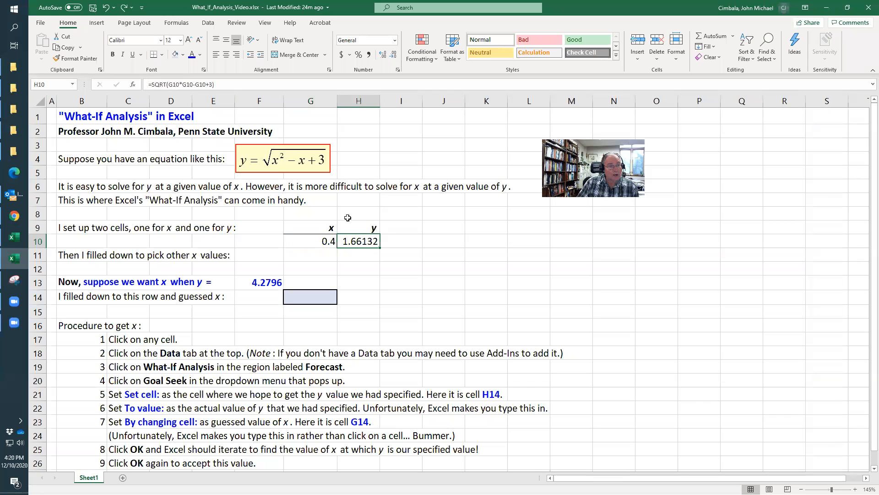
pyautogui.moveTo(264, 157)
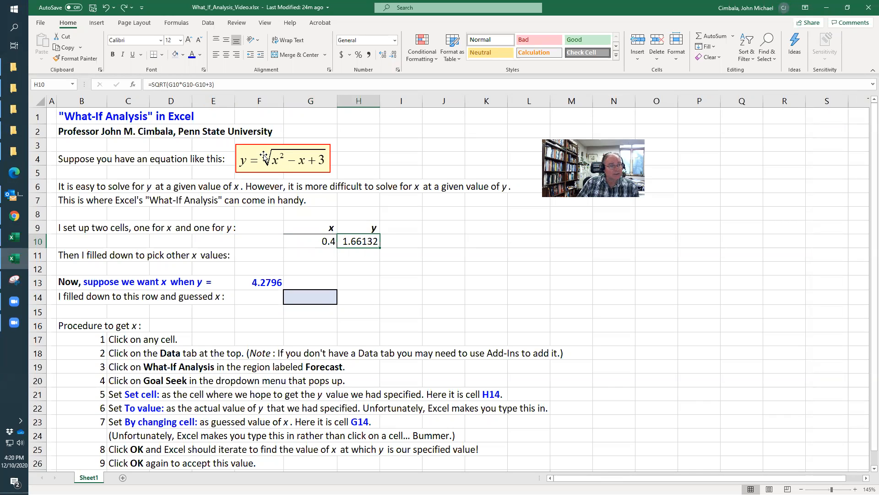
pyautogui.moveTo(196, 84)
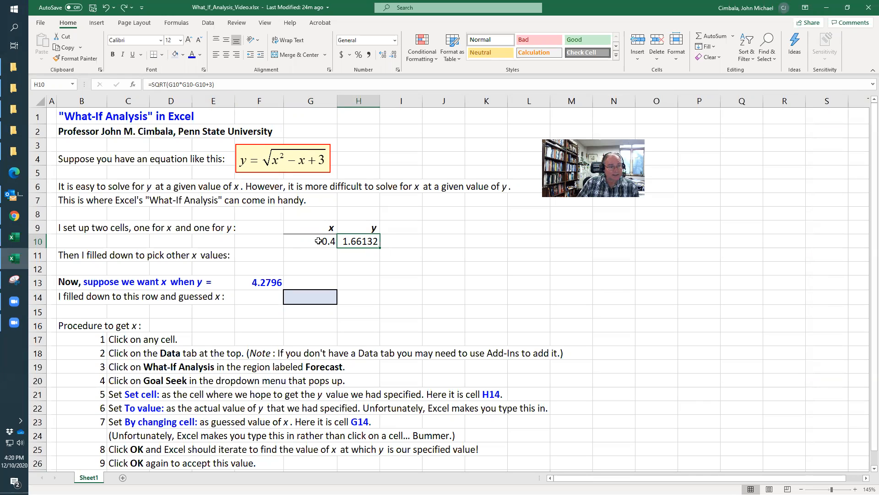
pyautogui.click(311, 241)
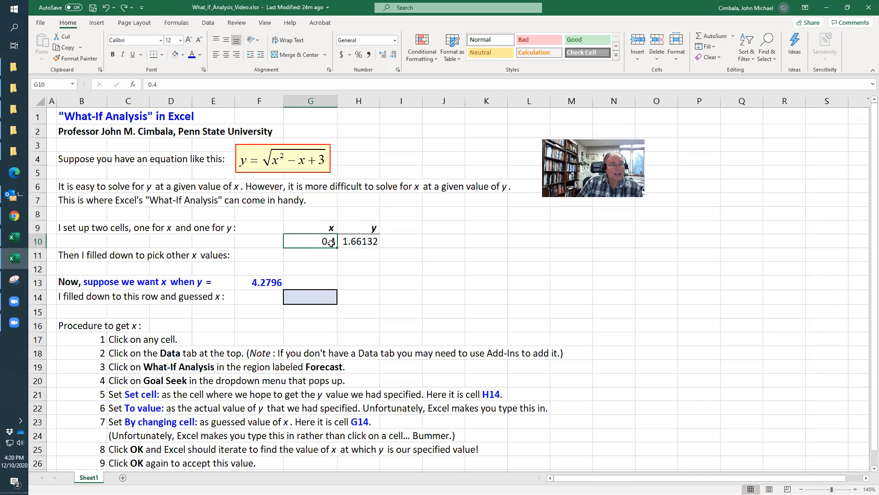
# Enter x values 1.2, 4.6 and 3.1 in G11:G13 and fill the y formula down to H13
pyautogui.click(310, 256)
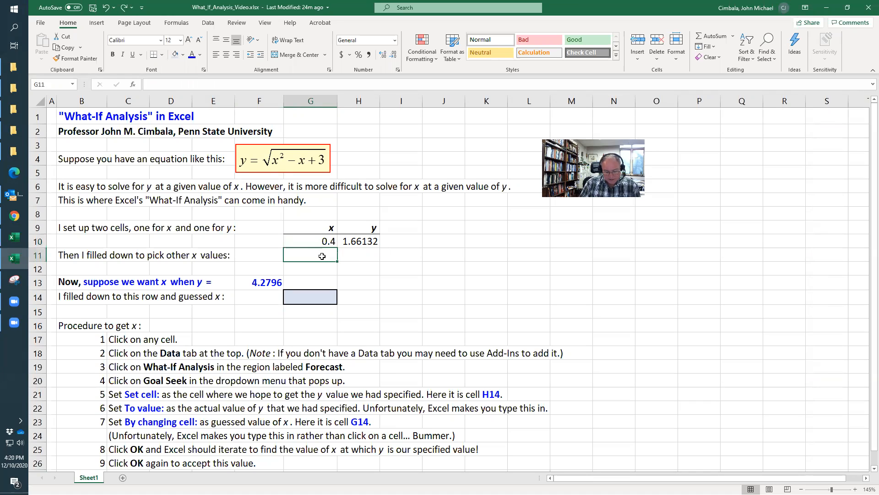
pyautogui.write('1.2')
pyautogui.click(309, 268)
pyautogui.write('4.6')
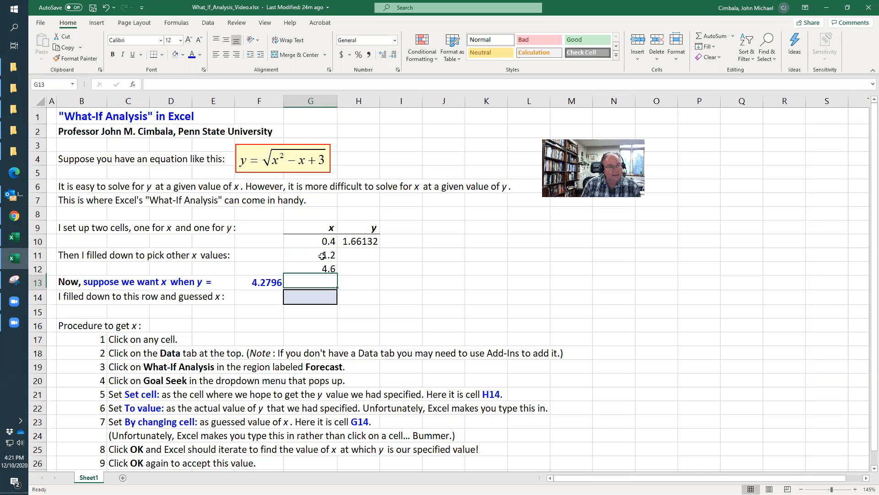
pyautogui.write('3.1')
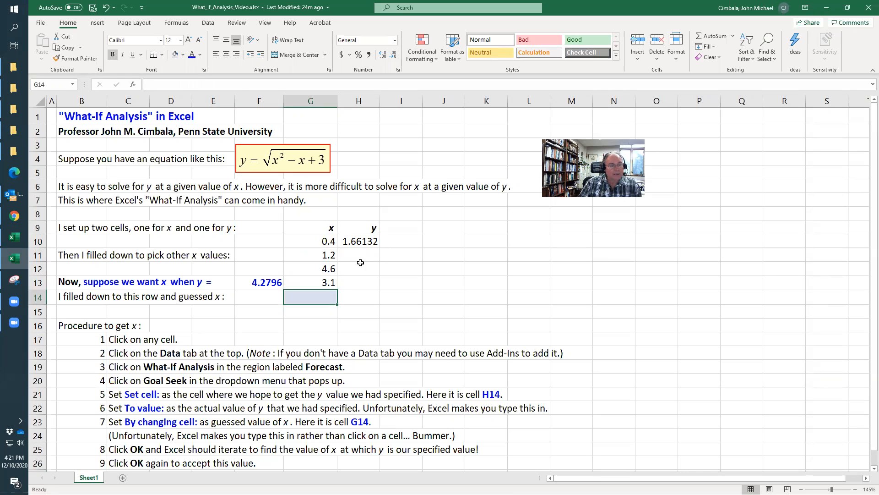
pyautogui.click(359, 240)
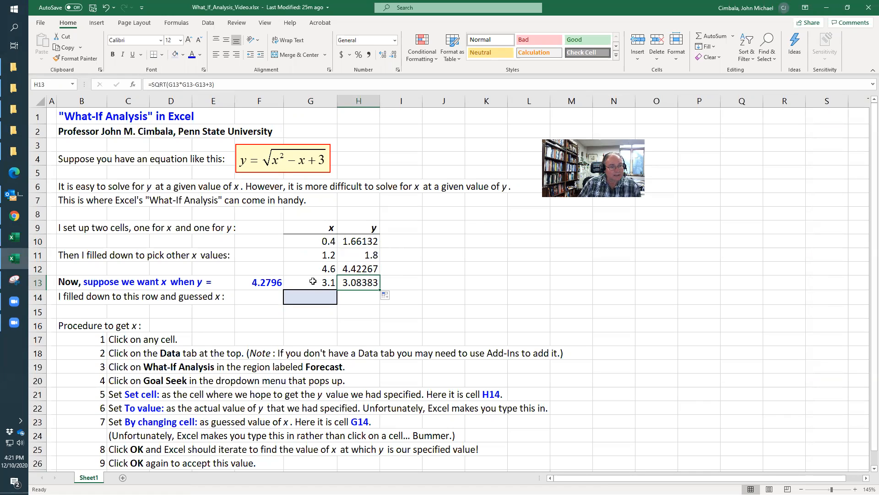
# Enter the red guess x = 3.1 in G14 and confirm H14 computes y = 3.08383
pyautogui.click(311, 282)
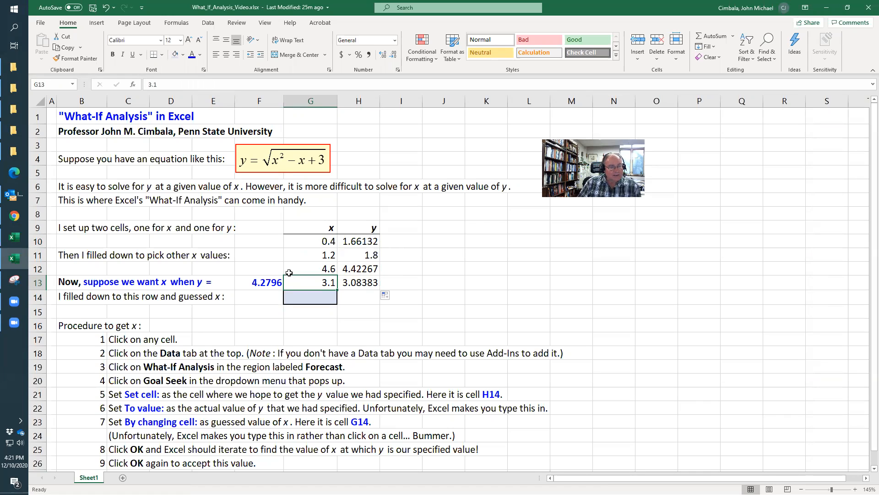
pyautogui.moveTo(318, 297)
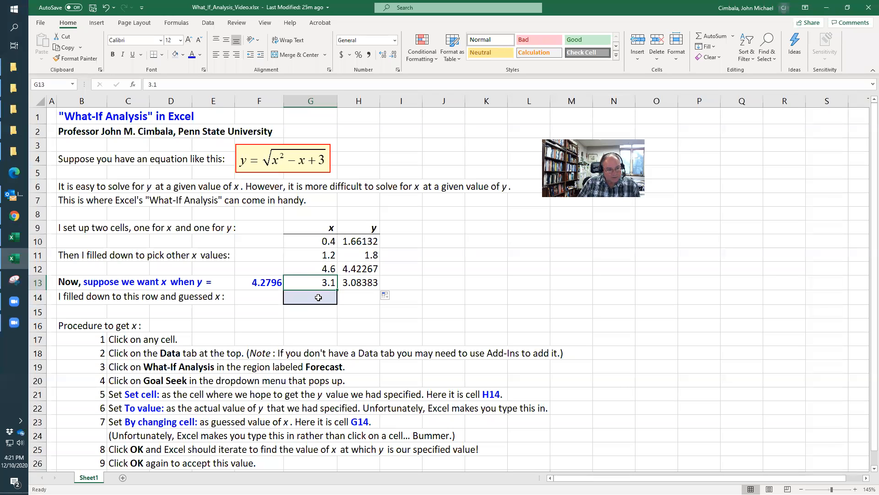
pyautogui.click(311, 296)
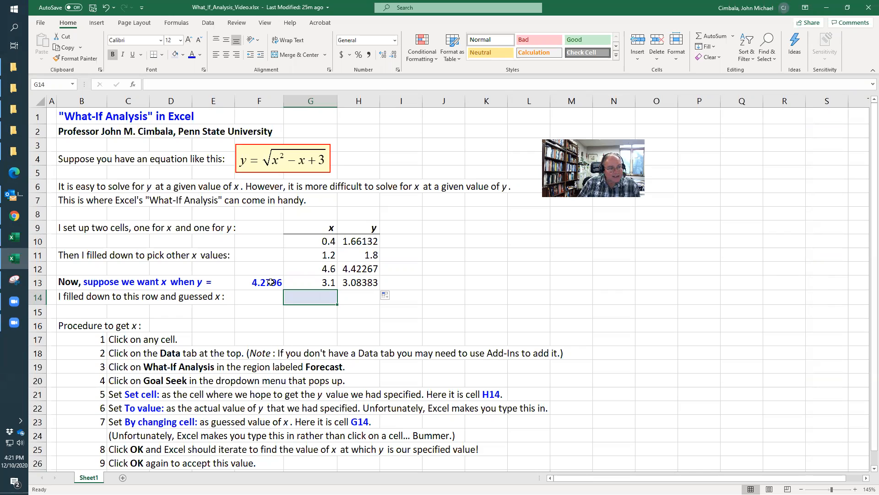
pyautogui.moveTo(298, 296)
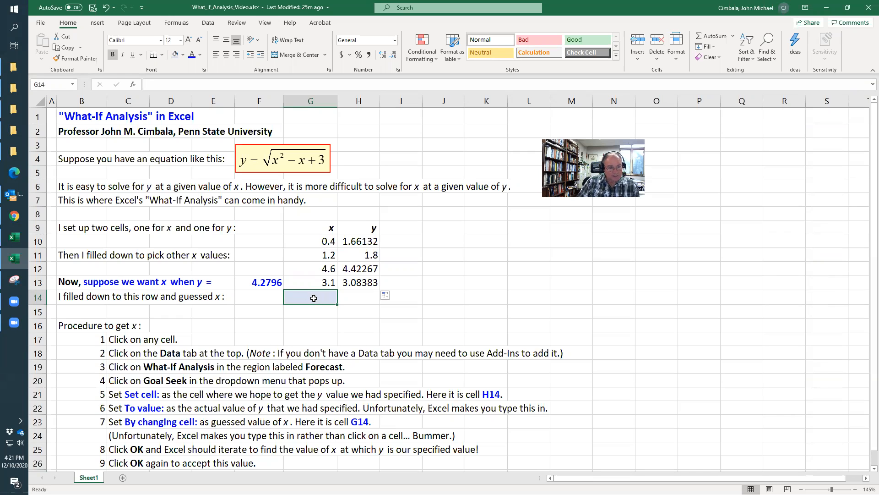
pyautogui.write('3.1')
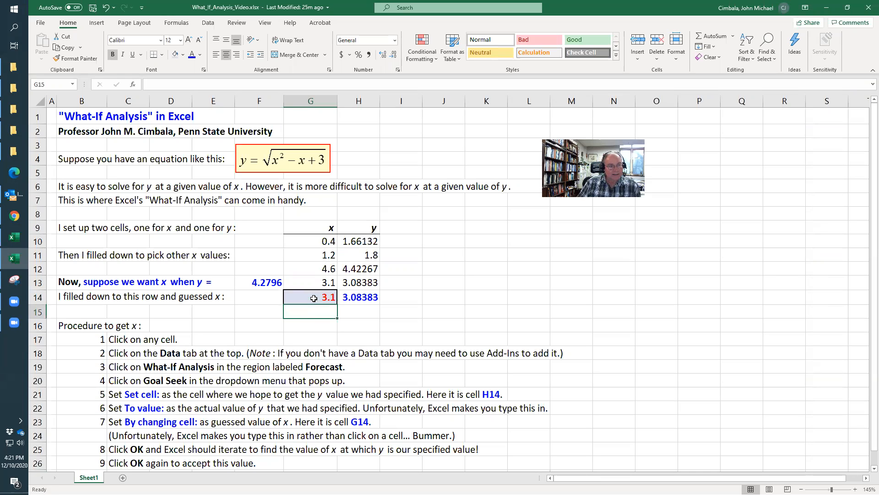
pyautogui.click(358, 282)
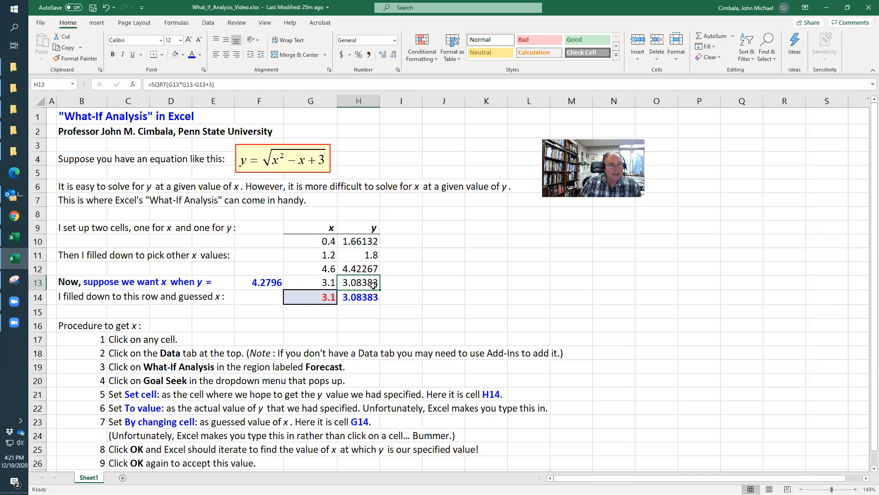
pyautogui.click(358, 296)
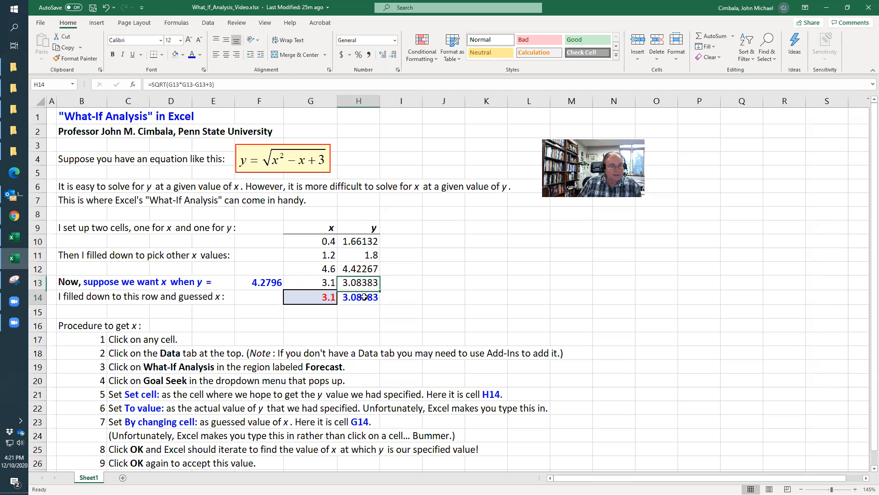
pyautogui.click(310, 296)
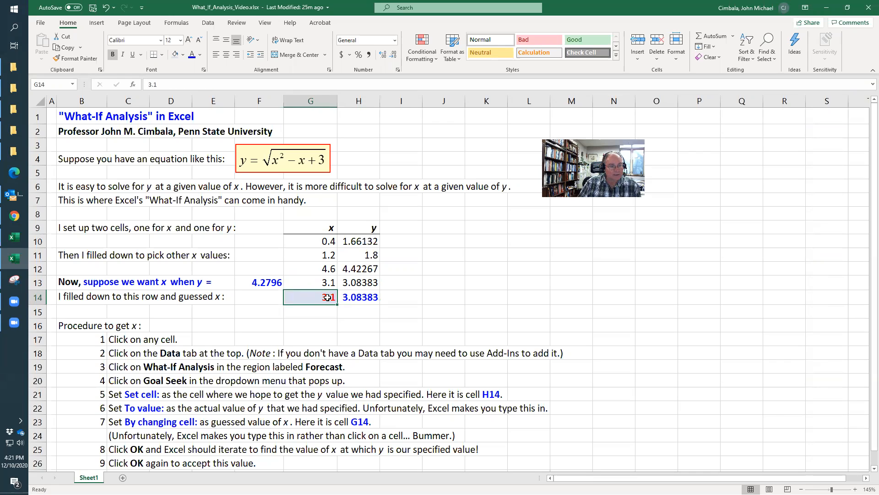
pyautogui.click(358, 297)
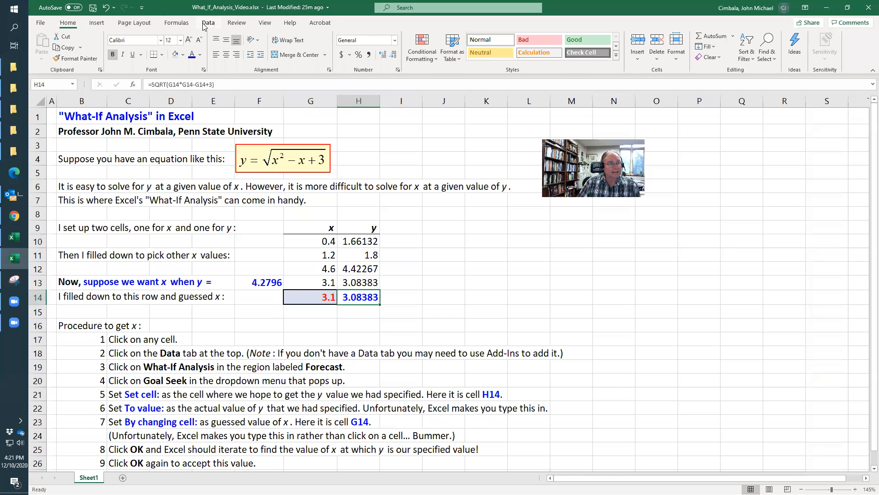
# Start Goal Seek from What-If Analysis with target value 4.2796 for H14
pyautogui.click(208, 22)
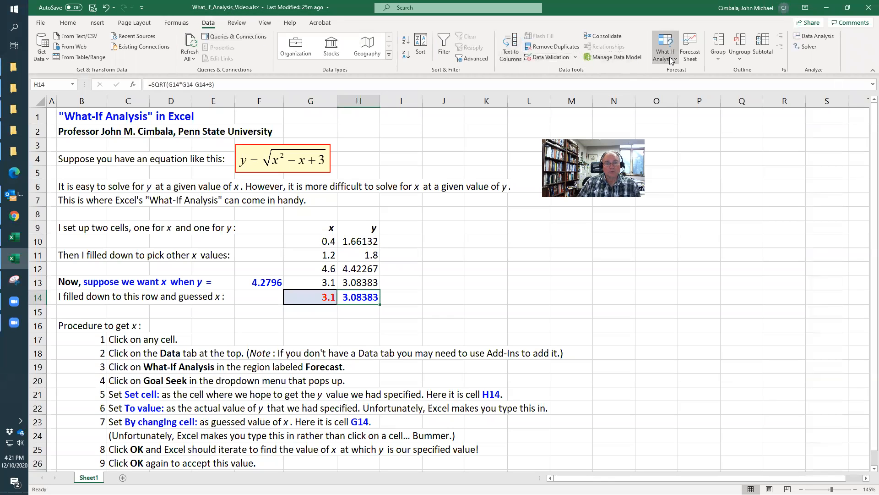
pyautogui.click(665, 45)
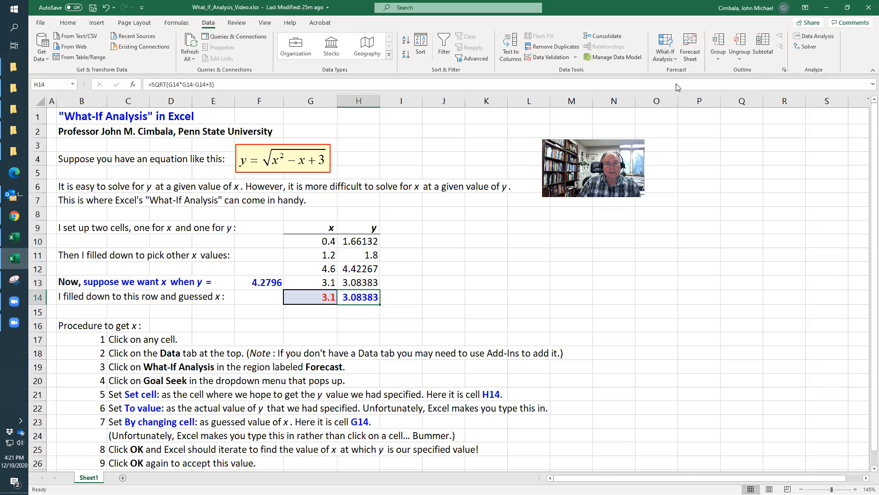
pyautogui.click(665, 45)
pyautogui.write('4')
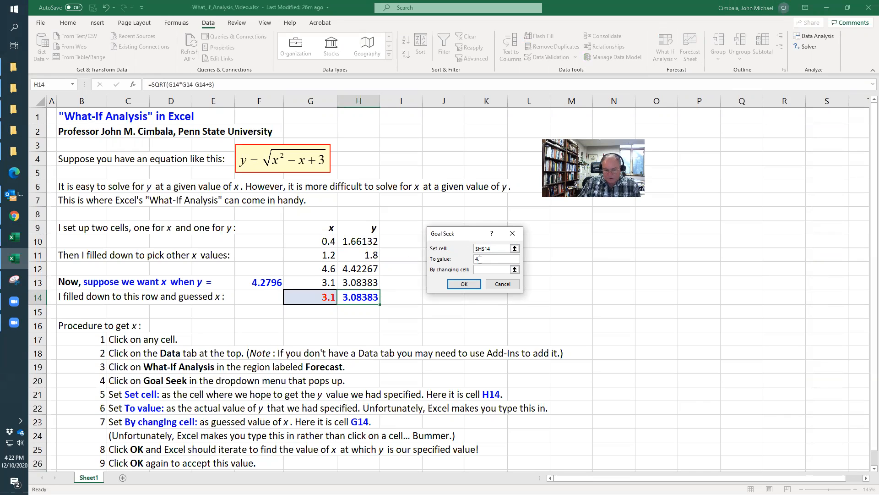
pyautogui.write('.2796')
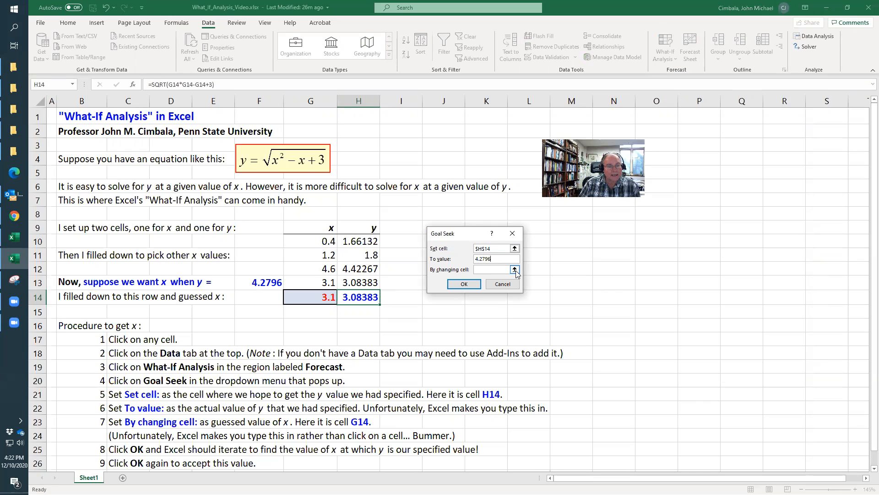
# Set G14 as the changing cell and run Goal Seek, yielding x ≈ 4.4451629
pyautogui.click(515, 270)
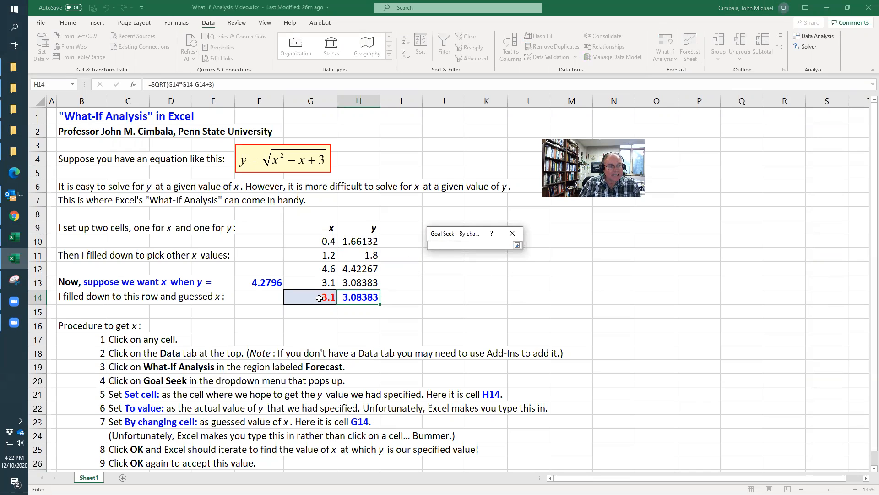
pyautogui.click(311, 297)
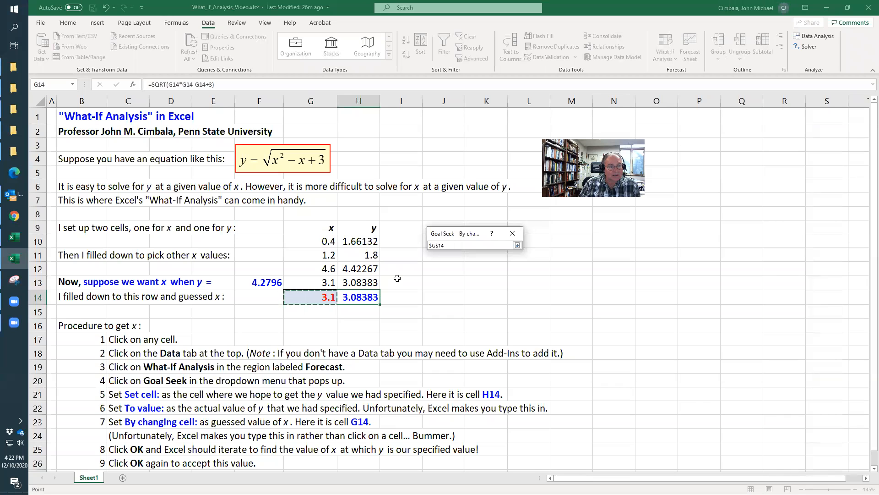
pyautogui.click(470, 246)
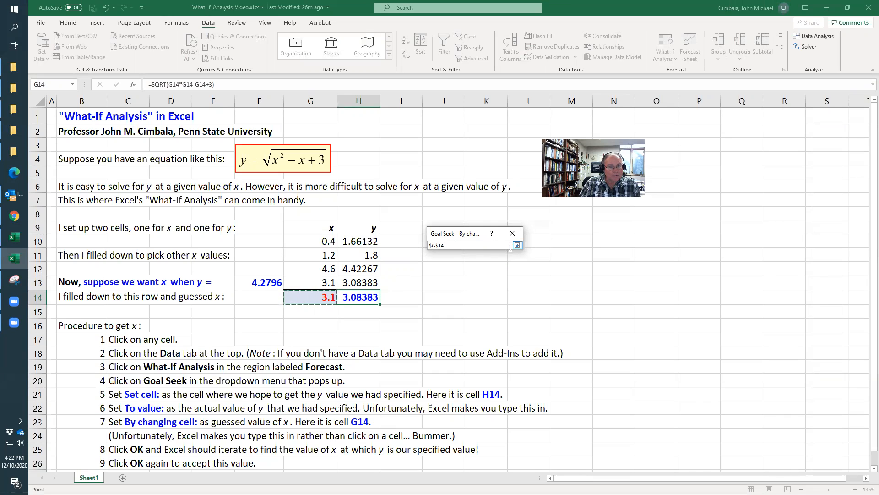
pyautogui.click(517, 246)
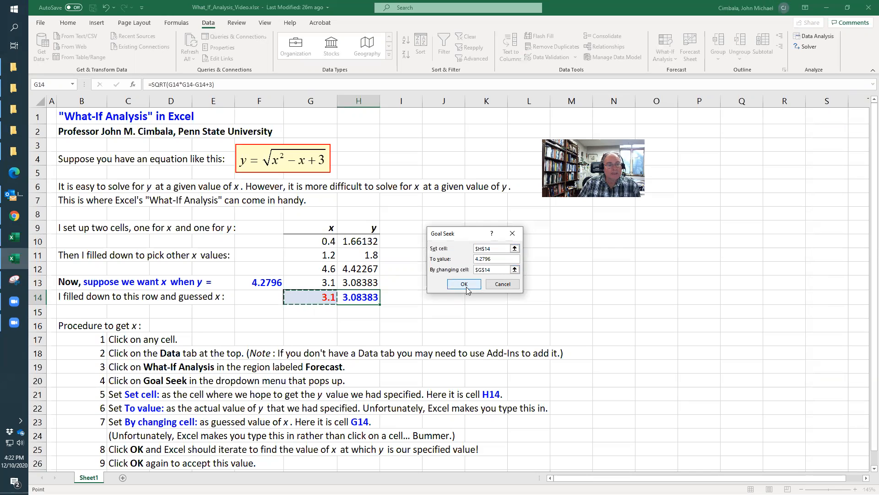
pyautogui.click(463, 283)
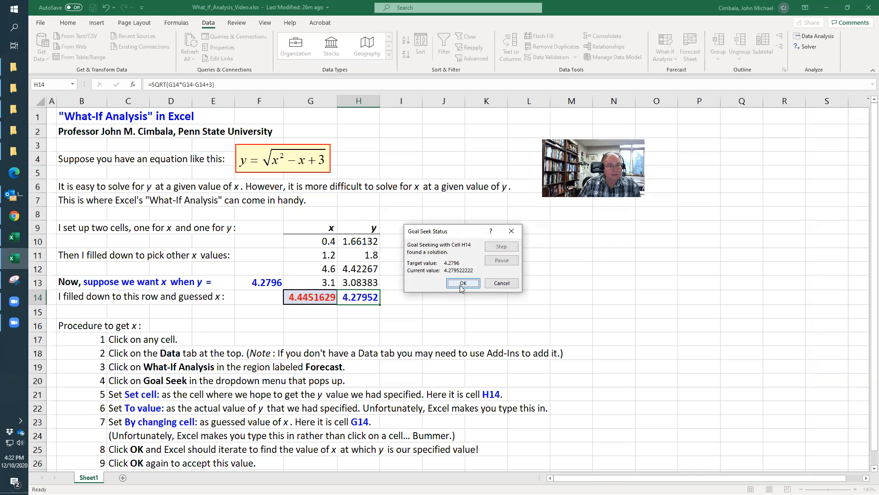
# Accept the Goal Seek result and inspect G14 (4.44516291768316) and H14 (4.27952)
pyautogui.click(462, 283)
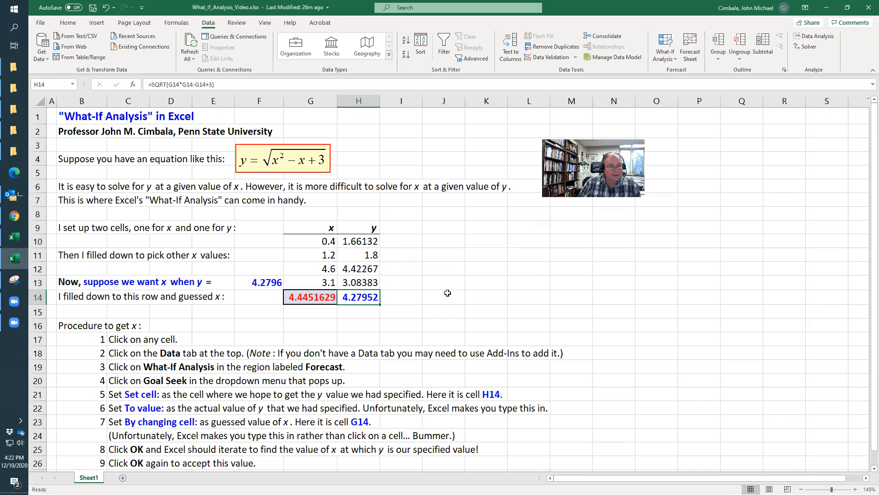
pyautogui.click(310, 296)
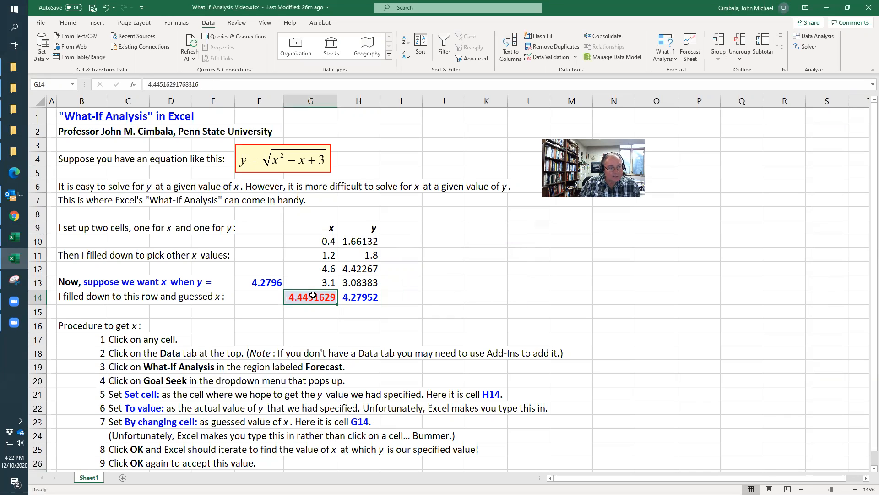
pyautogui.click(358, 297)
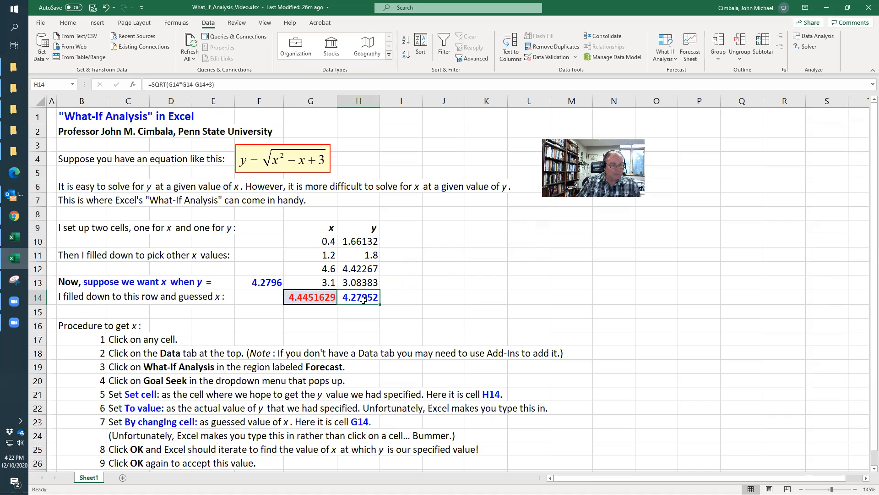
pyautogui.moveTo(365, 309)
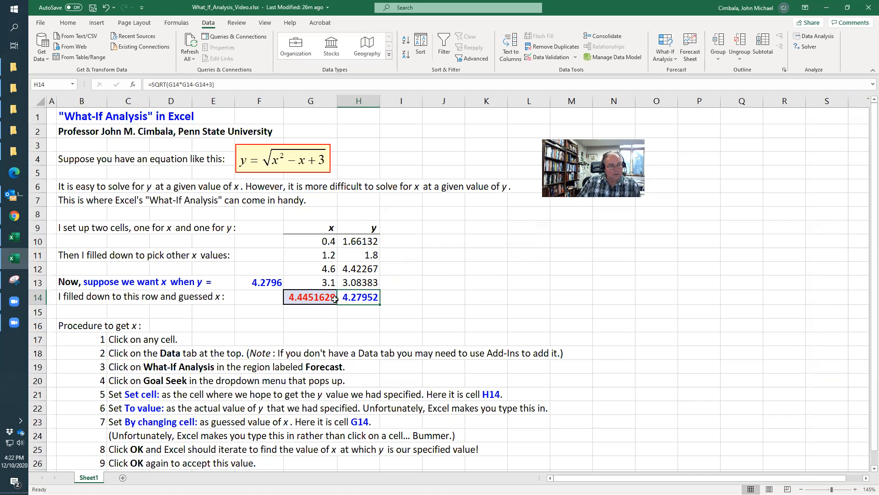
pyautogui.moveTo(270, 164)
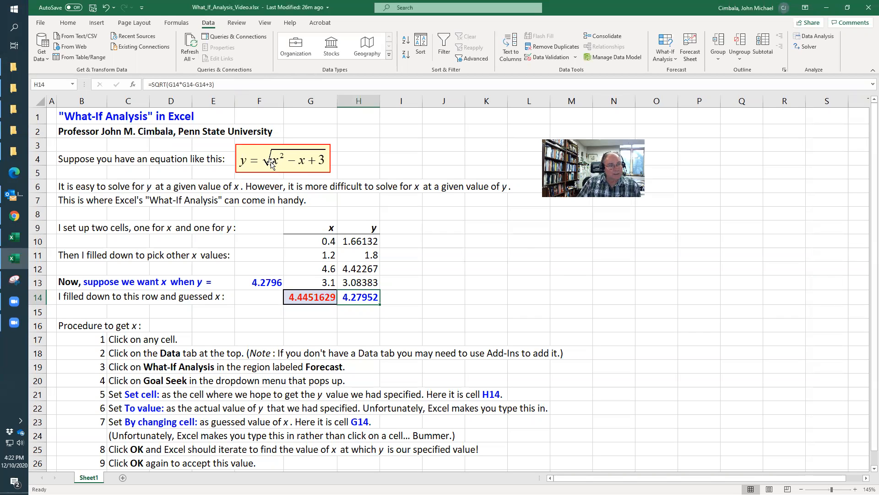
pyautogui.moveTo(324, 161)
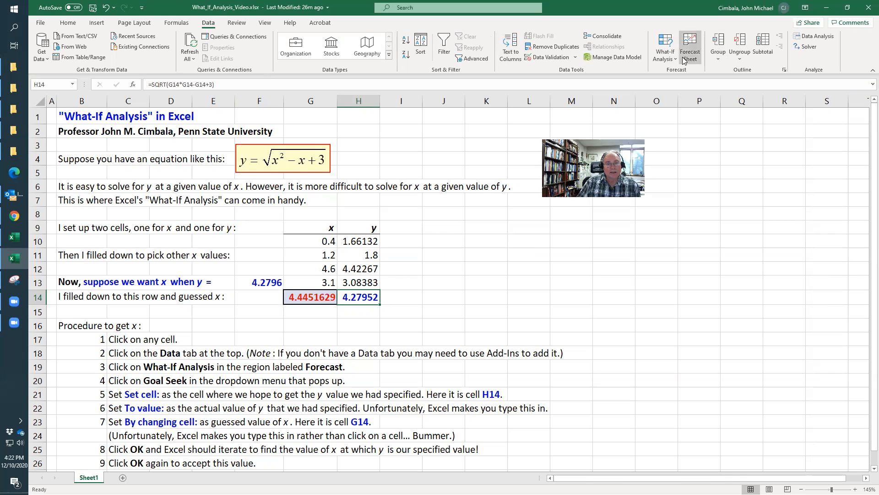
# Run a second Goal Seek on H14 to value 1 by changing G14; it diverges to x ≈ -1.72E+14
pyautogui.click(665, 47)
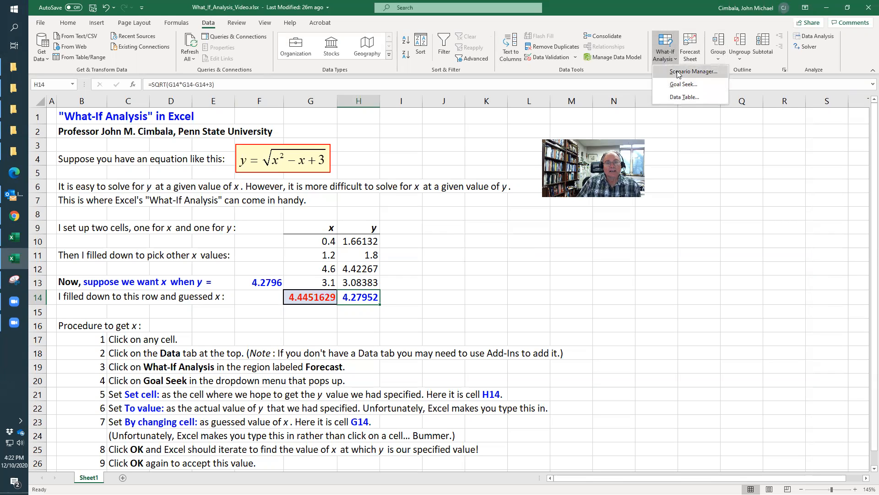
pyautogui.click(682, 84)
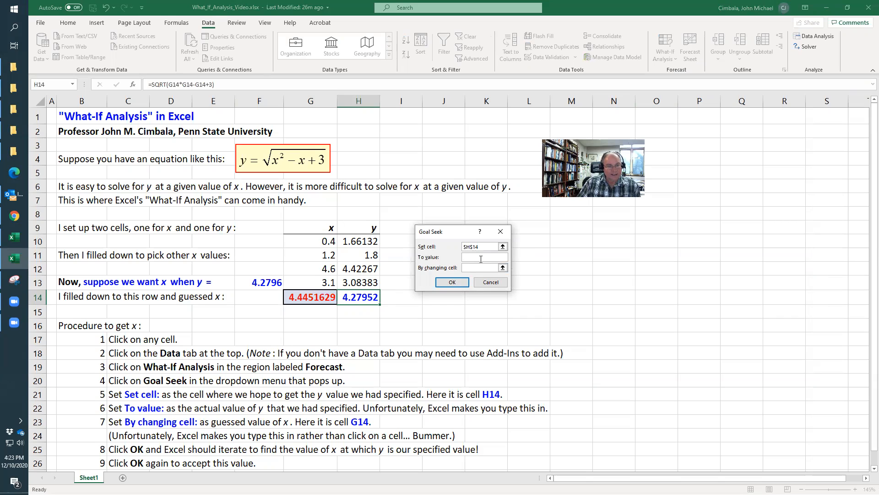
pyautogui.write('14')
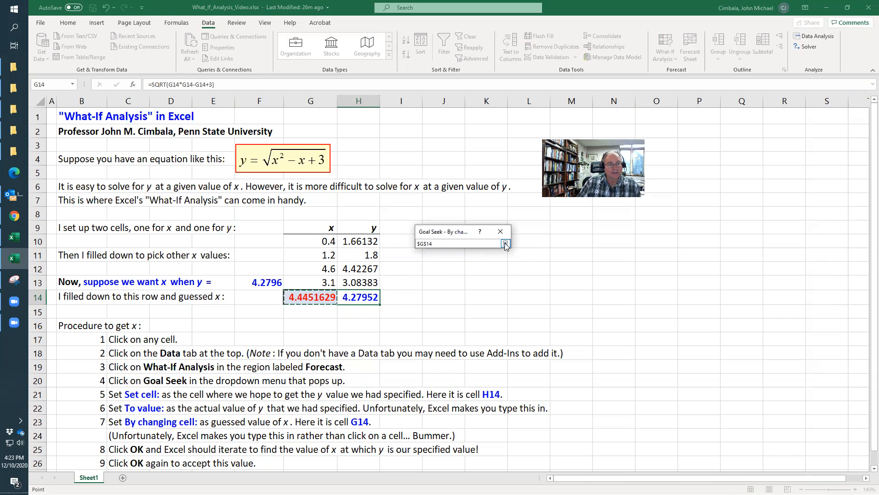
pyautogui.click(504, 244)
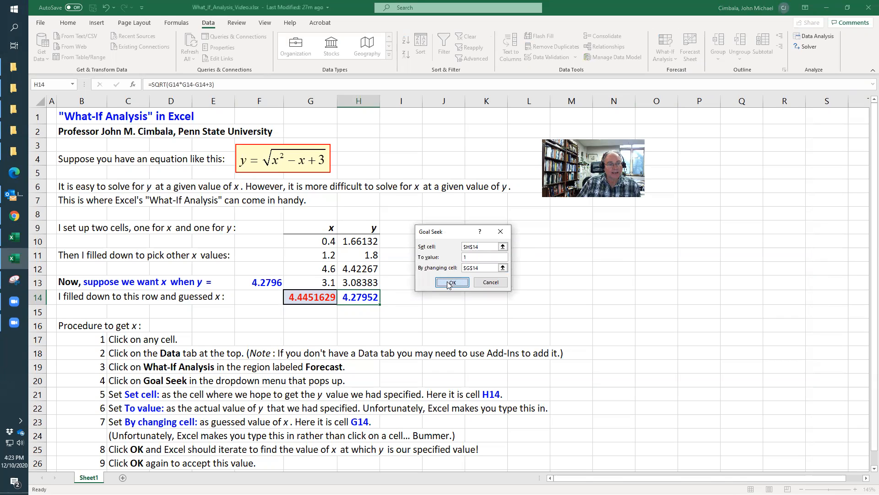
pyautogui.click(452, 281)
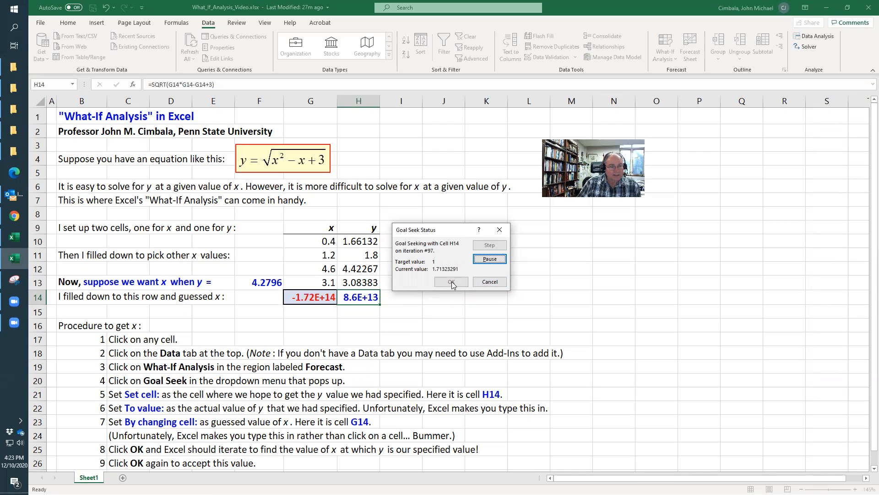
# Dismiss the failed Goal Seek status, leaving G14 at -1.72E+14 and H14 at 1.7E+14
pyautogui.click(451, 281)
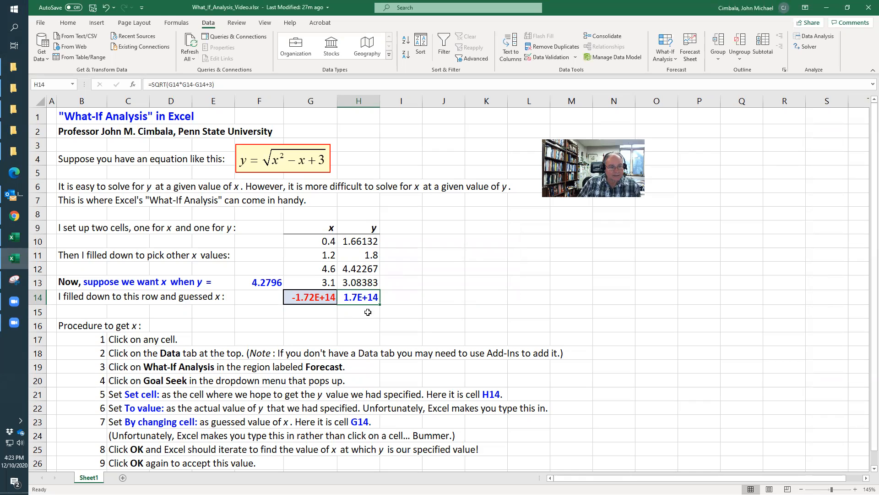
pyautogui.moveTo(283, 155)
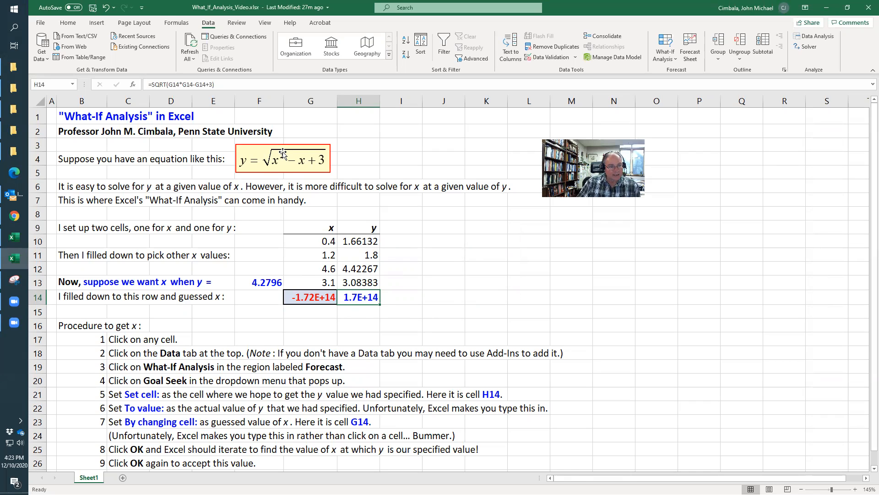
pyautogui.moveTo(248, 164)
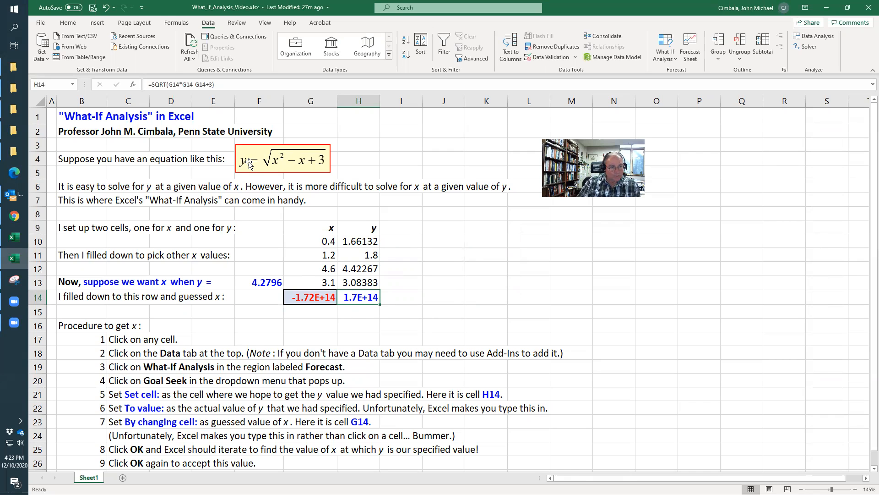
pyautogui.moveTo(286, 164)
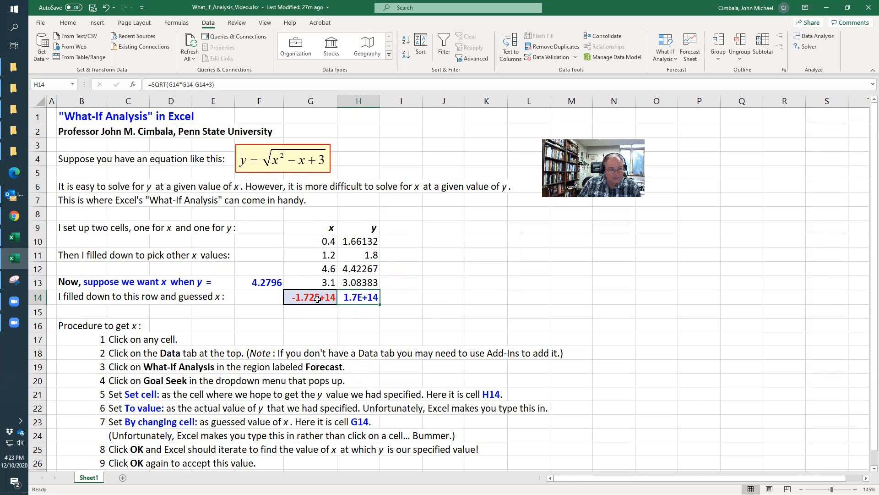
pyautogui.moveTo(319, 280)
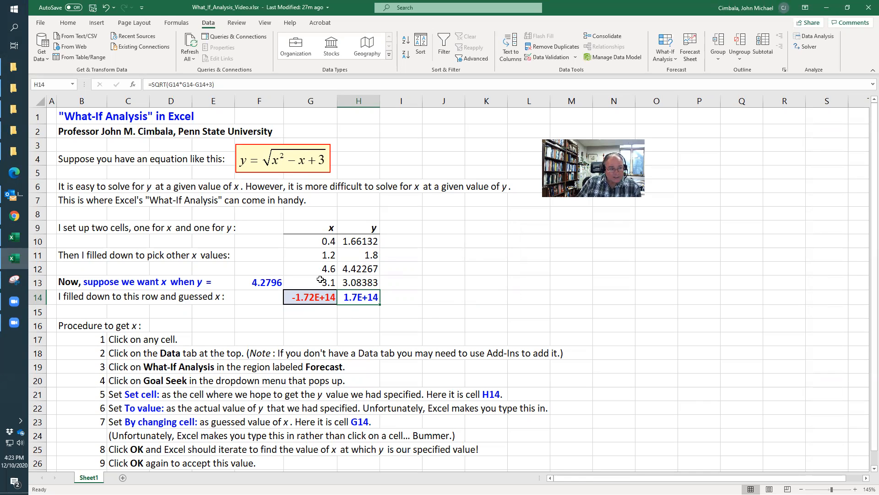
pyautogui.moveTo(406, 214)
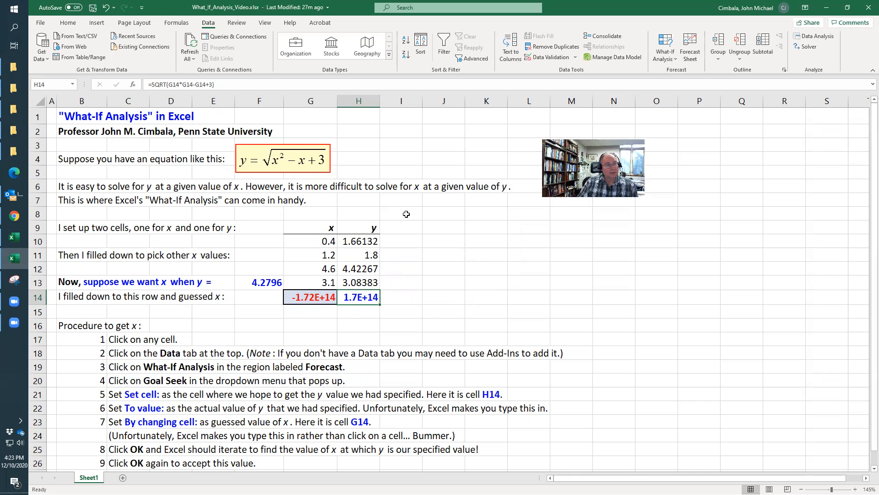